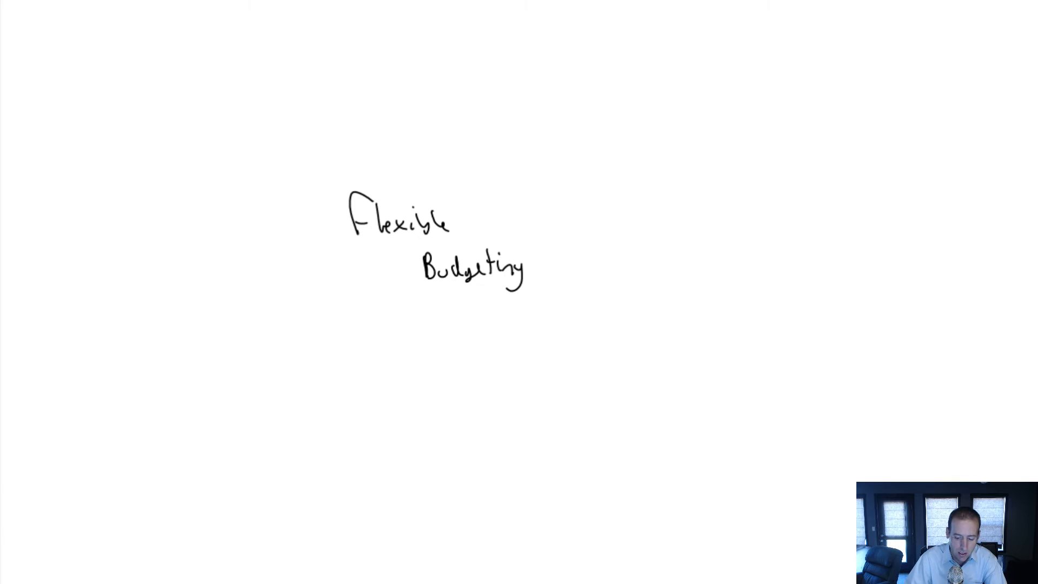
{"action": "mouse_move", "coordinate": [377, 319]}
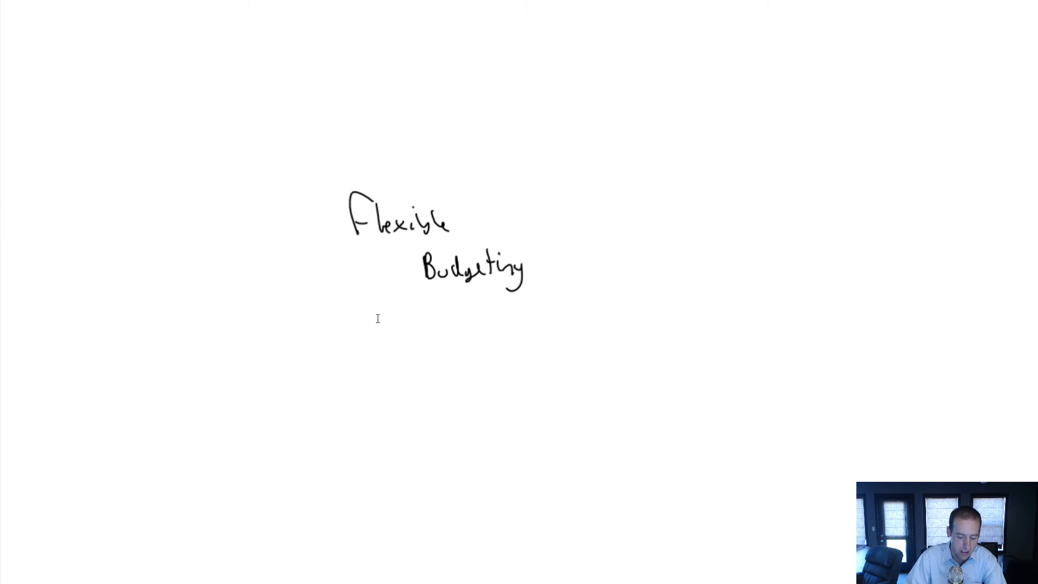